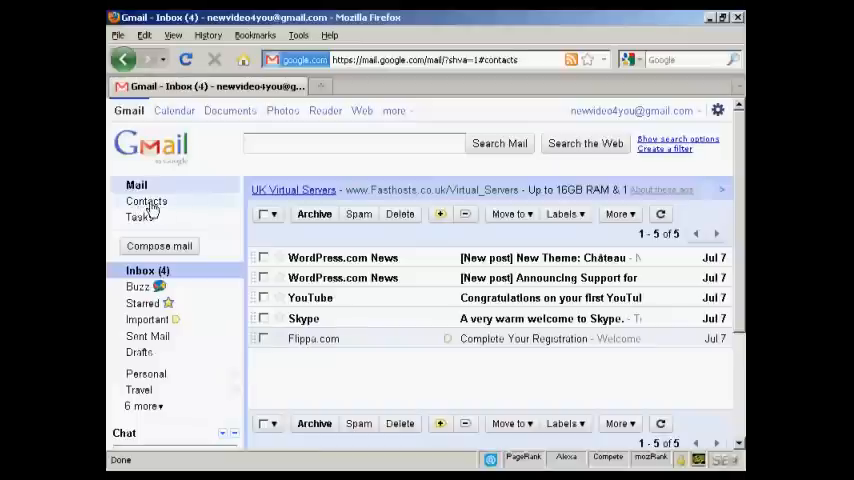
Switch from the inbox to Gmail's Contacts manager via the left sidebar.
{"action": "left_click", "coordinate": [146, 200]}
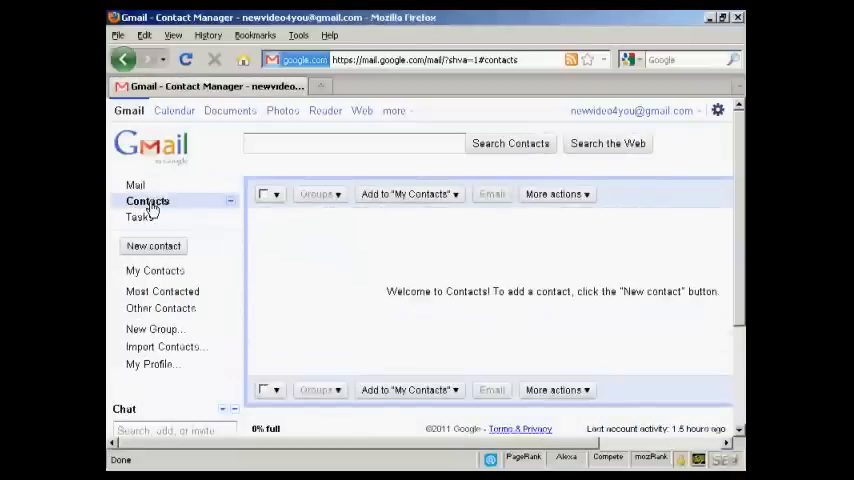
{"action": "mouse_move", "coordinate": [296, 246]}
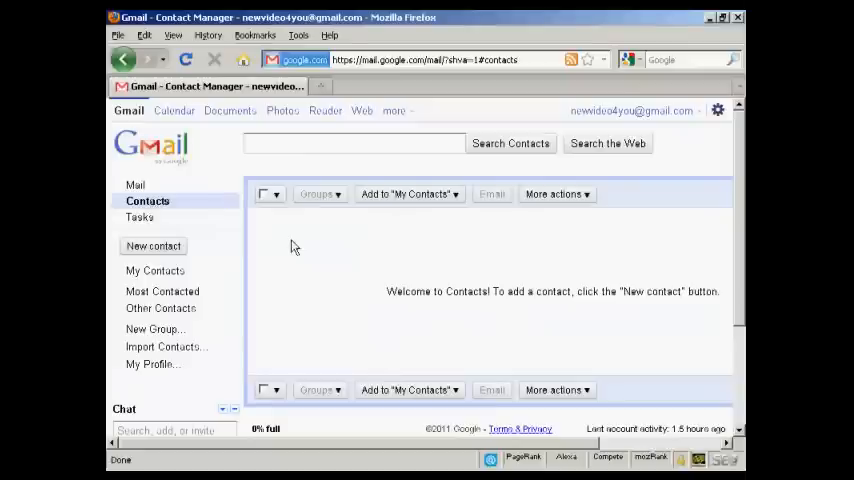
{"action": "mouse_move", "coordinate": [504, 246]}
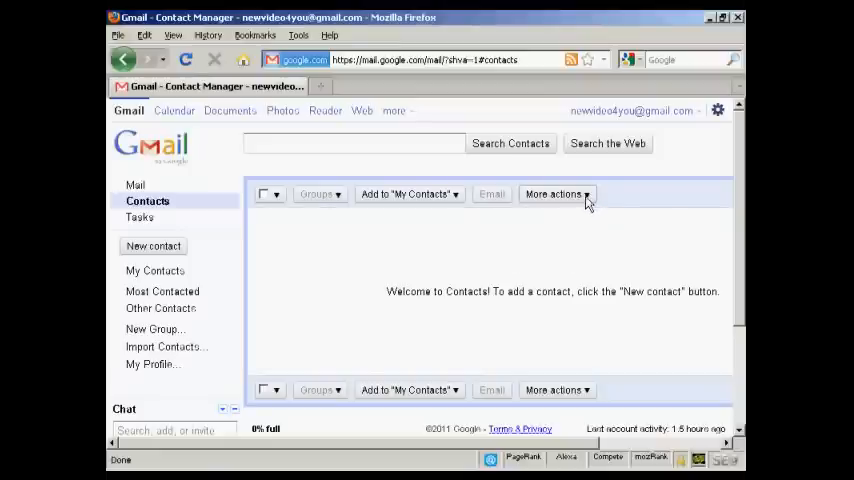
Start a contact import from the More actions menu, reaching the Import contacts dialog.
{"action": "left_click", "coordinate": [552, 194]}
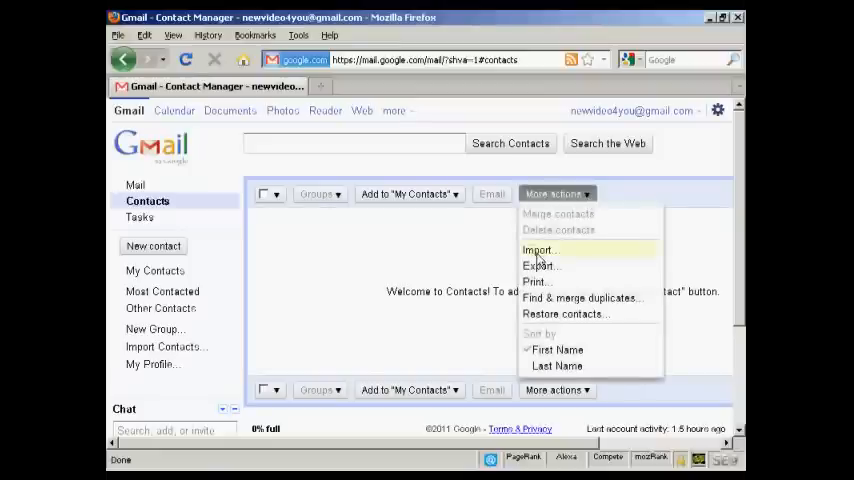
{"action": "left_click", "coordinate": [536, 250]}
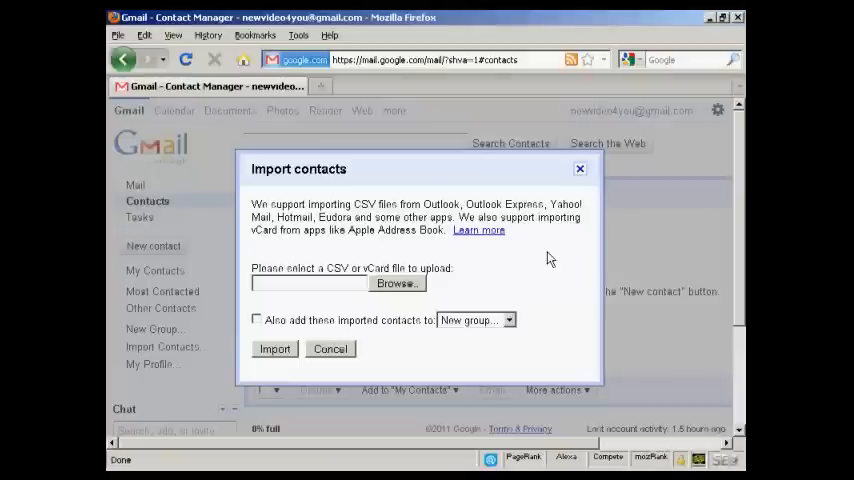
{"action": "mouse_move", "coordinate": [504, 300]}
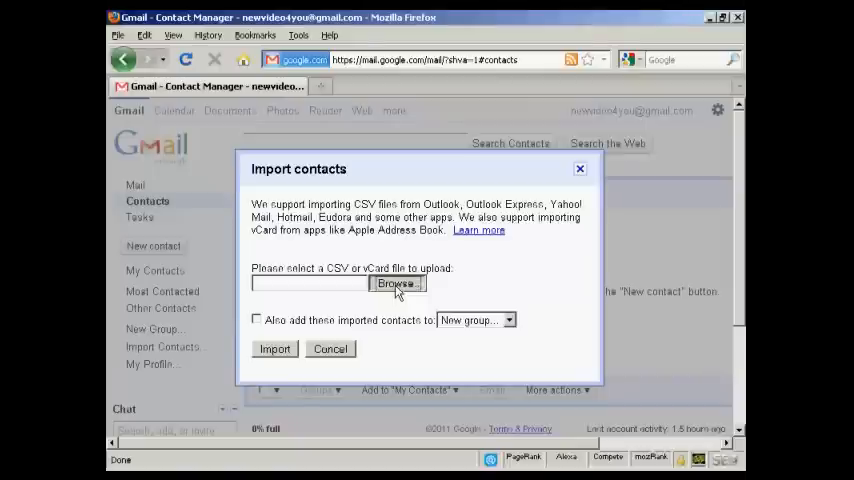
Choose googlecontacts.csv from the contacts folder as the file to upload.
{"action": "left_click", "coordinate": [396, 284]}
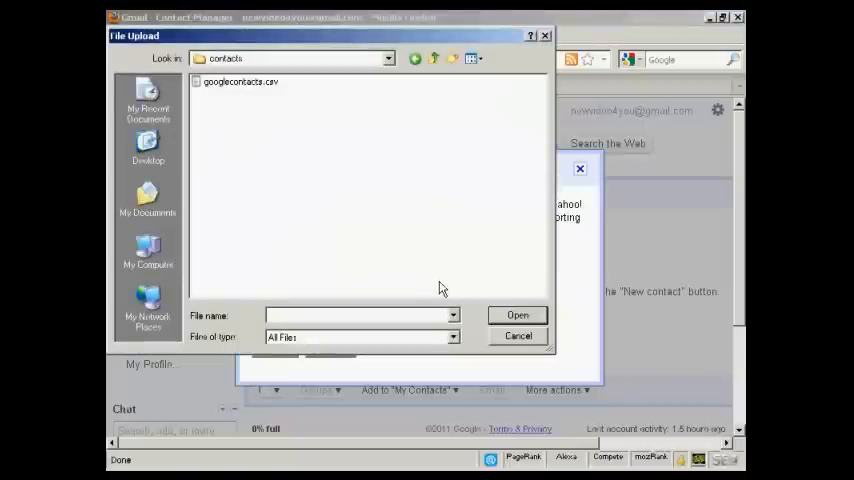
{"action": "mouse_move", "coordinate": [270, 84]}
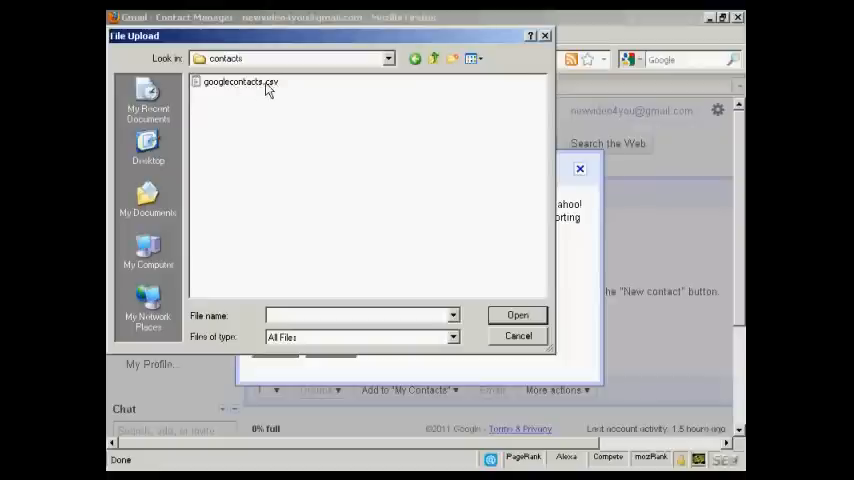
{"action": "left_click", "coordinate": [240, 80]}
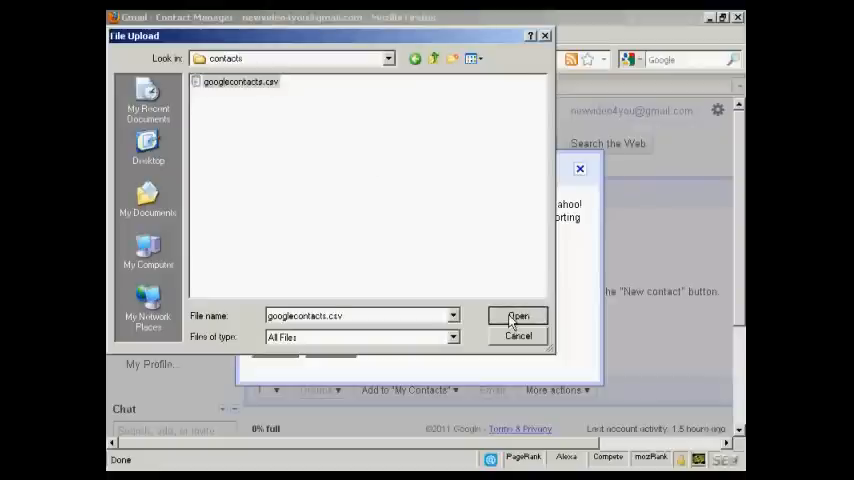
{"action": "left_click", "coordinate": [518, 316]}
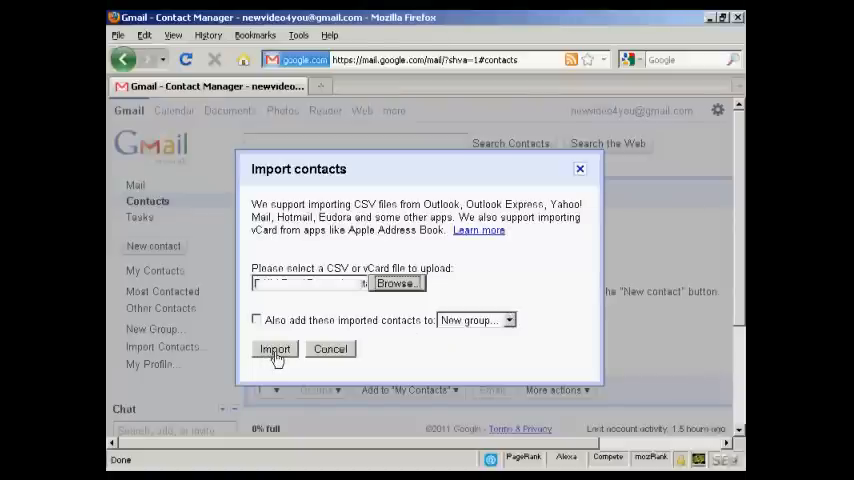
Import the chosen CSV, bringing in its 10 contacts.
{"action": "left_click", "coordinate": [276, 348]}
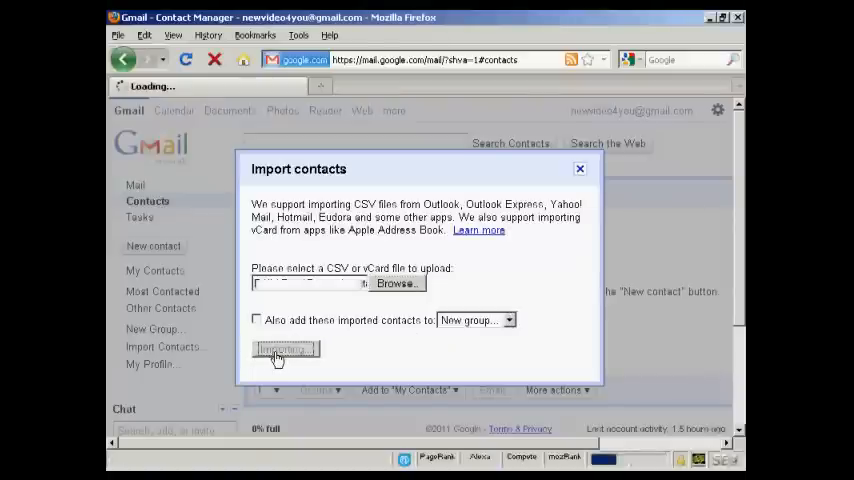
{"action": "left_click", "coordinate": [284, 350]}
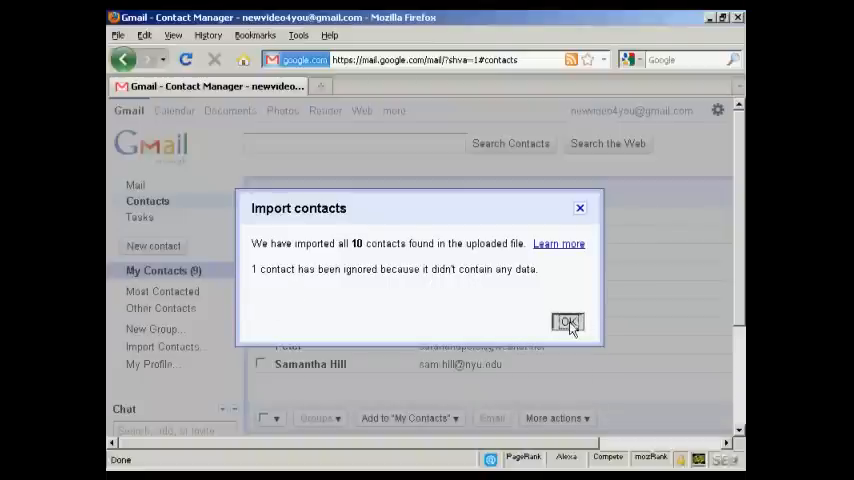
{"action": "left_click", "coordinate": [568, 322]}
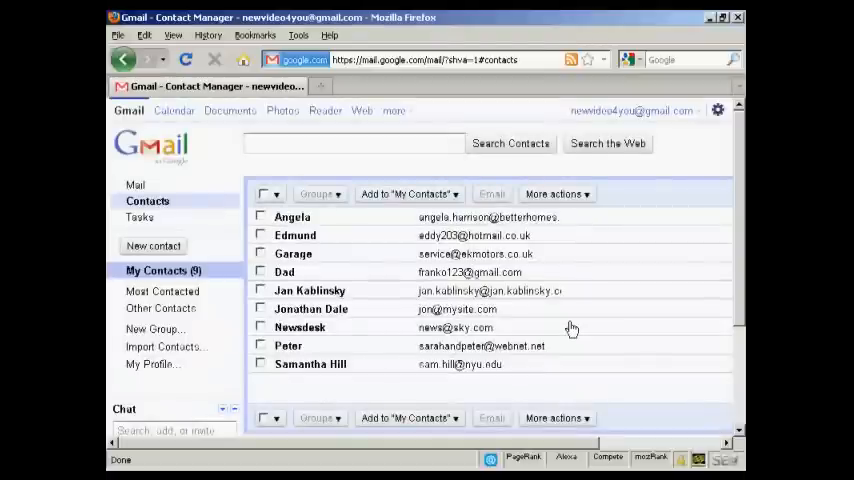
{"action": "mouse_move", "coordinate": [594, 320]}
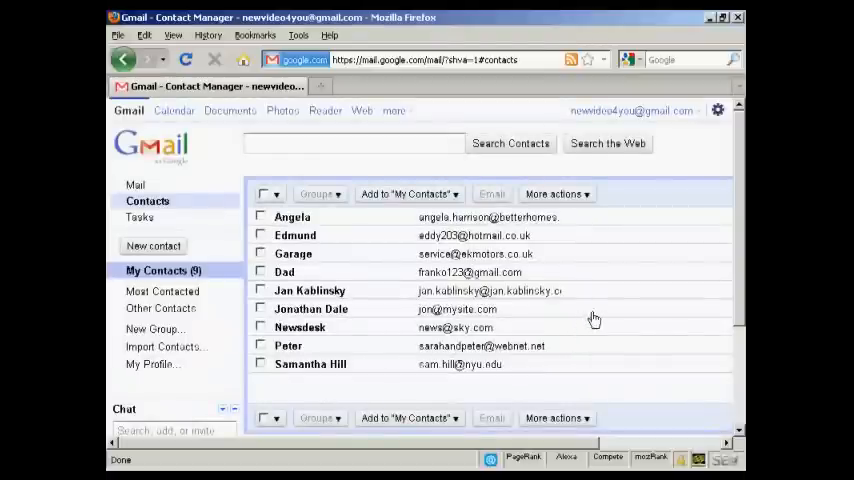
{"action": "mouse_move", "coordinate": [304, 254]}
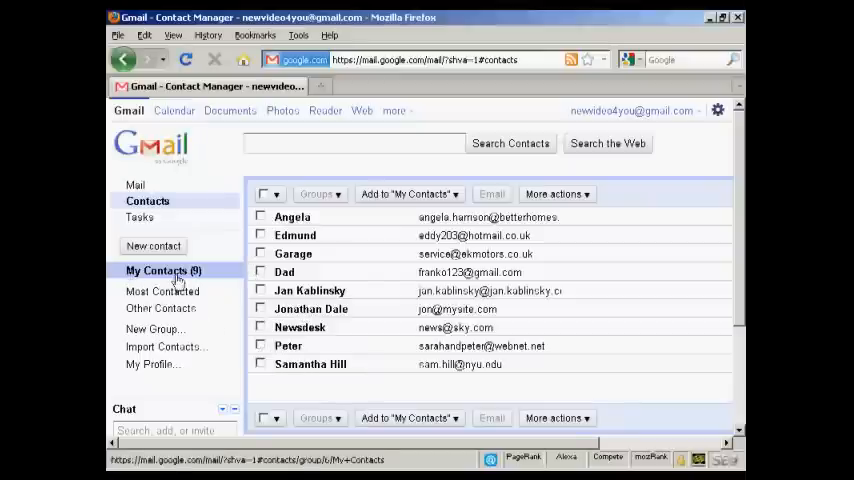
{"action": "mouse_move", "coordinate": [392, 280]}
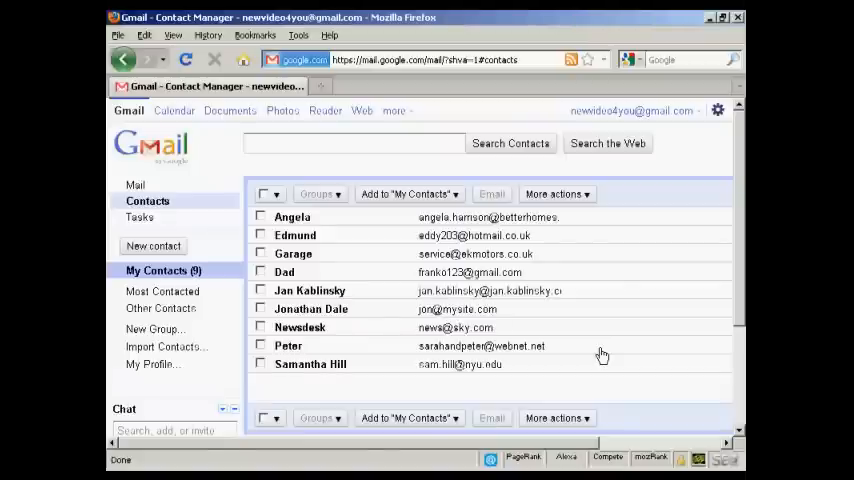
{"action": "mouse_move", "coordinate": [148, 200]}
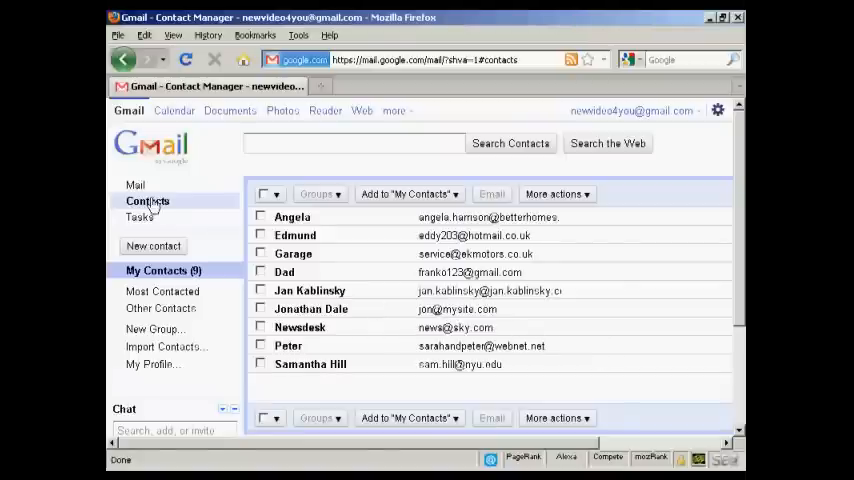
Return from the Mail inbox to Contacts and bring up the More actions list.
{"action": "left_click", "coordinate": [136, 186]}
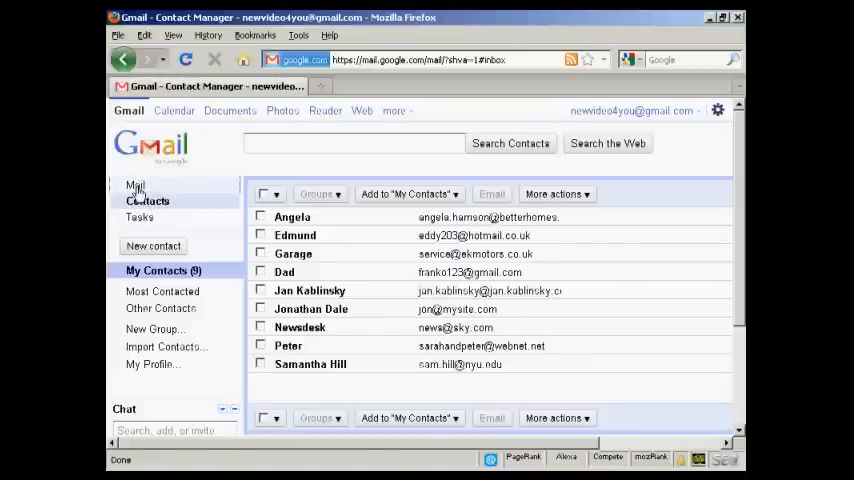
{"action": "left_click", "coordinate": [136, 184]}
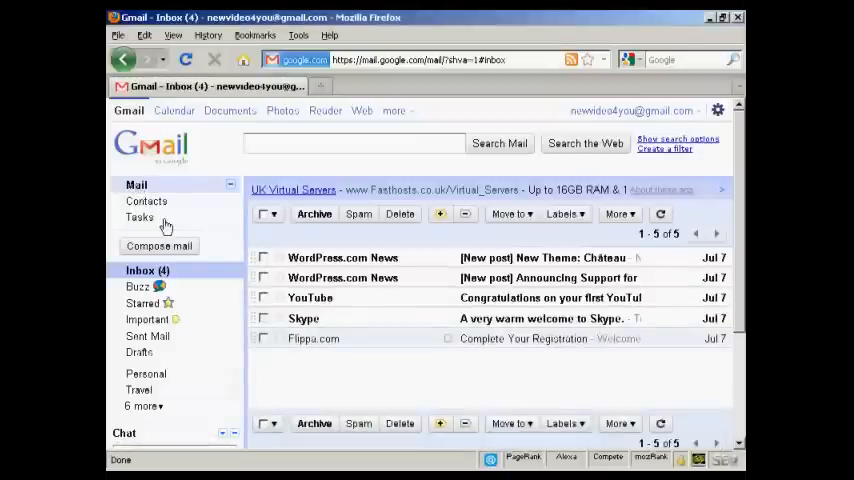
{"action": "left_click", "coordinate": [146, 200]}
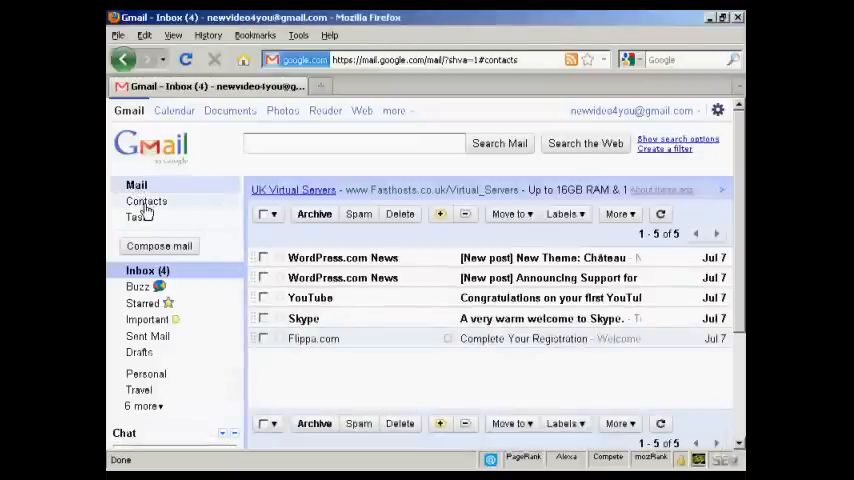
{"action": "left_click", "coordinate": [146, 200]}
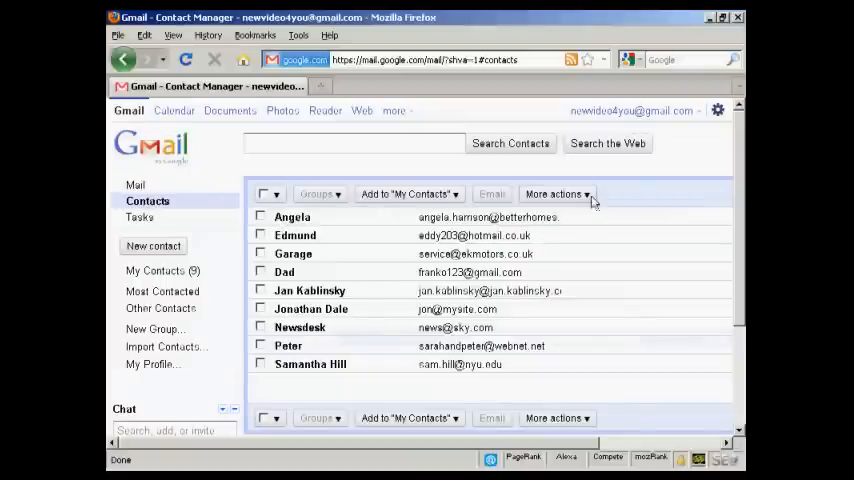
{"action": "left_click", "coordinate": [556, 194]}
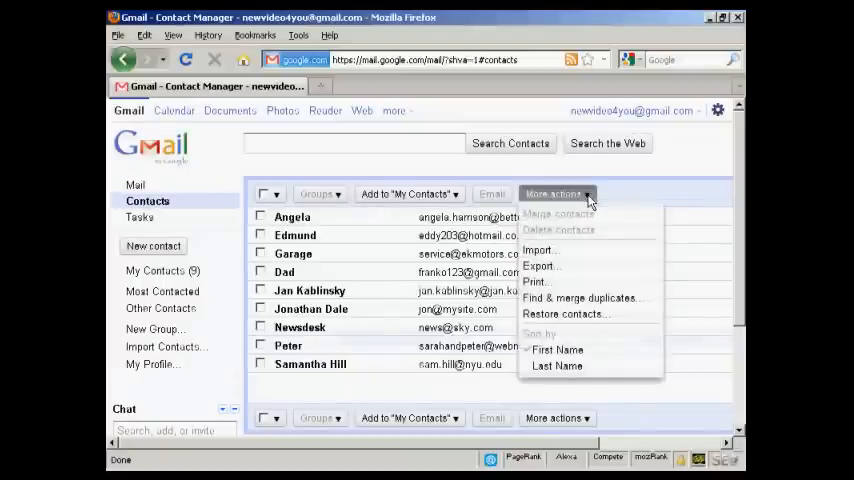
{"action": "mouse_move", "coordinate": [540, 266]}
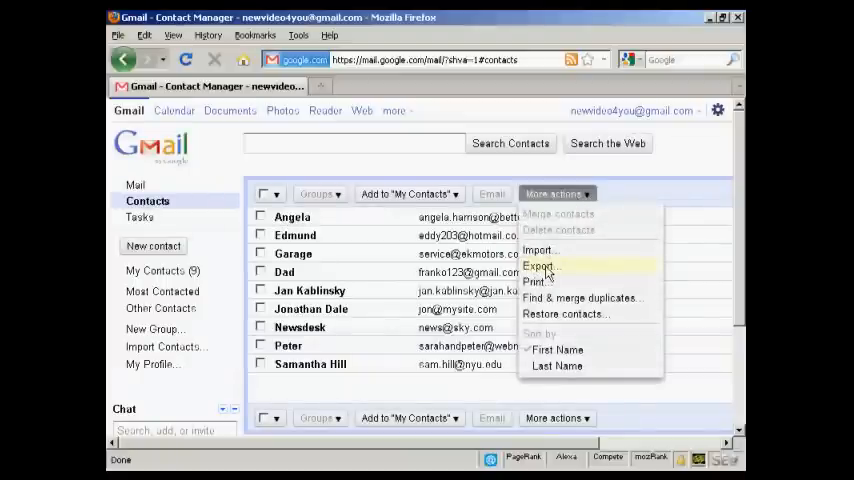
Export all contacts in Outlook CSV format, producing the contacts.csv download.
{"action": "left_click", "coordinate": [540, 266]}
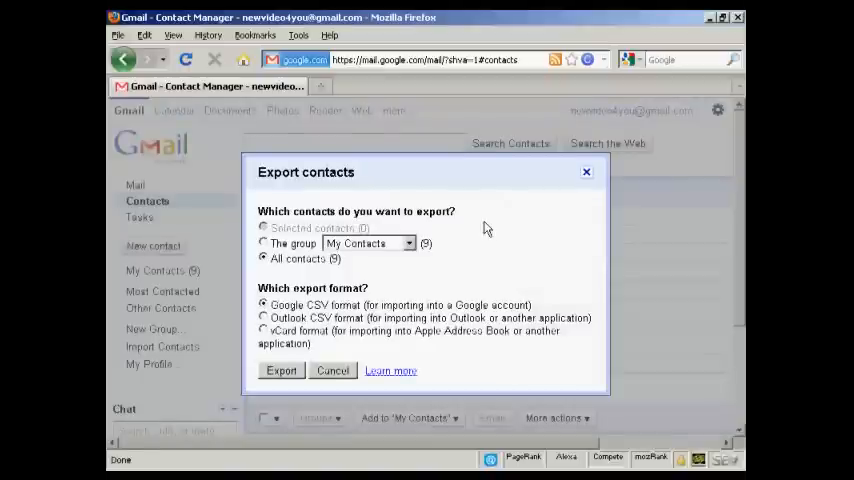
{"action": "mouse_move", "coordinate": [510, 218]}
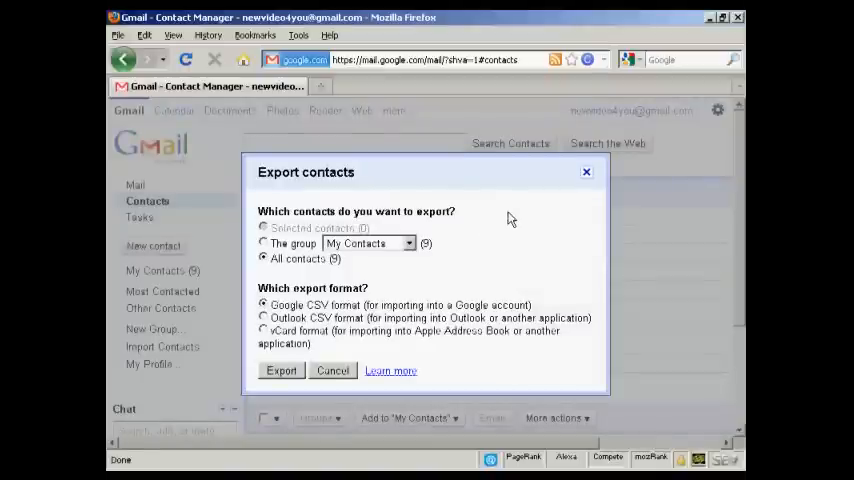
{"action": "mouse_move", "coordinate": [470, 220]}
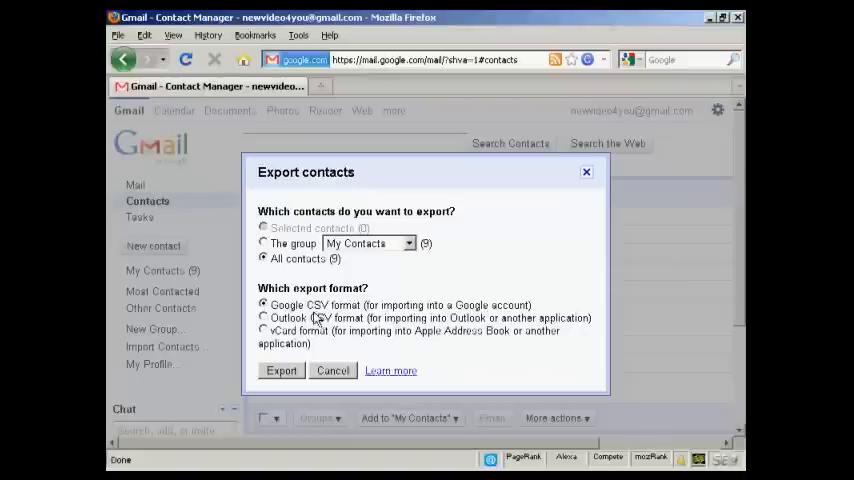
{"action": "mouse_move", "coordinate": [356, 318]}
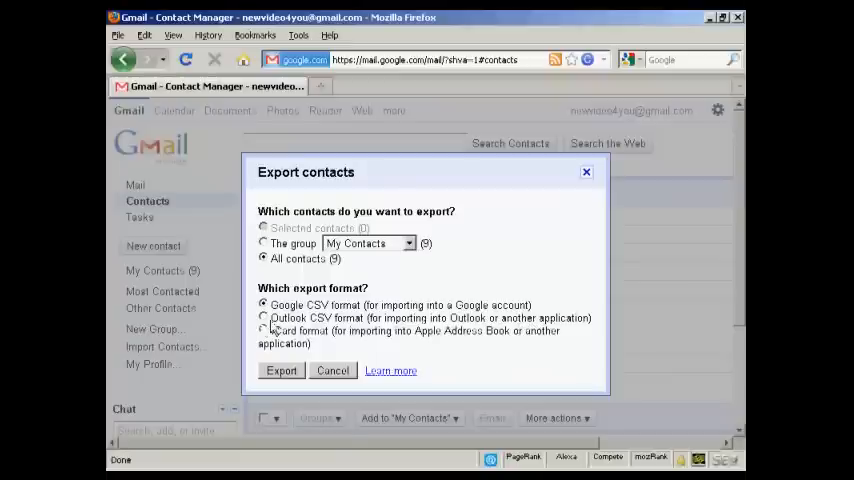
{"action": "left_click", "coordinate": [264, 318]}
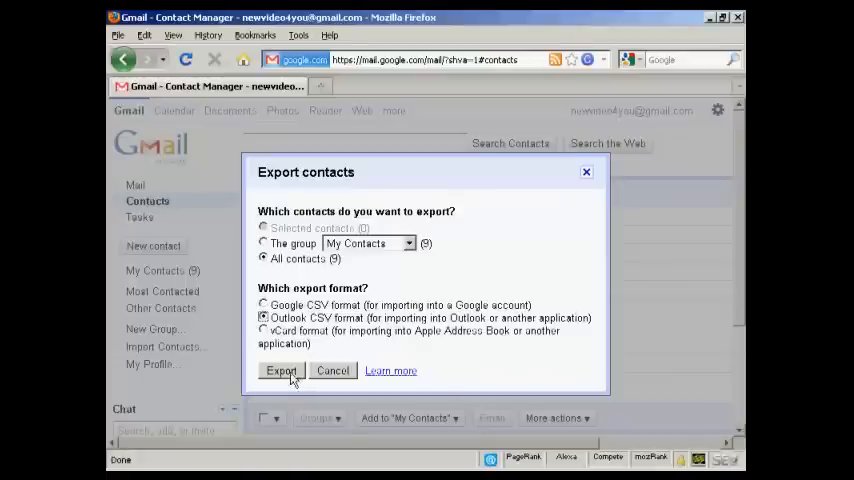
{"action": "left_click", "coordinate": [280, 372]}
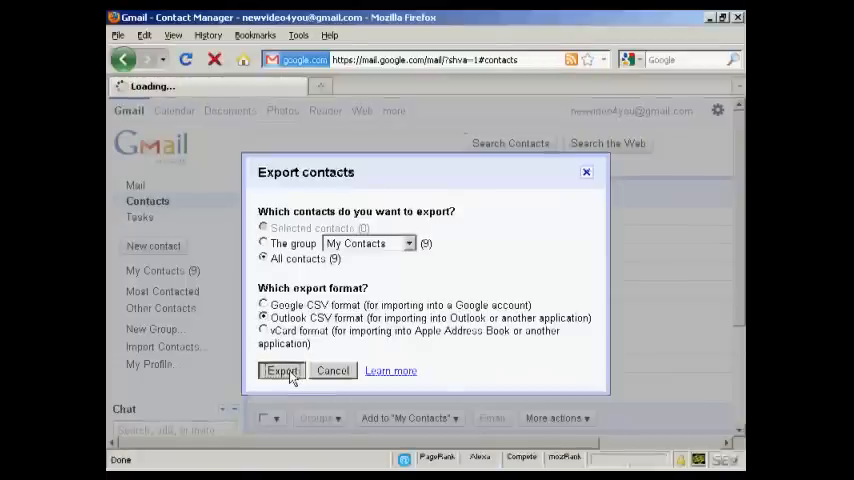
{"action": "left_click", "coordinate": [282, 372]}
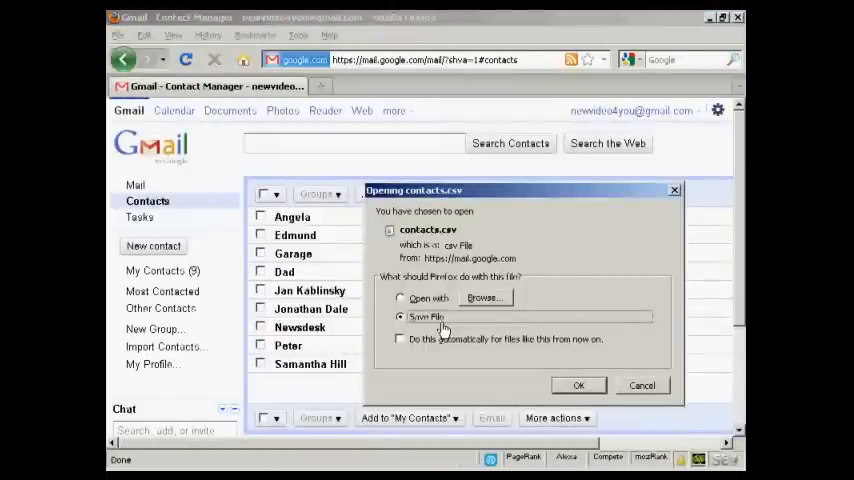
{"action": "mouse_move", "coordinate": [410, 242]}
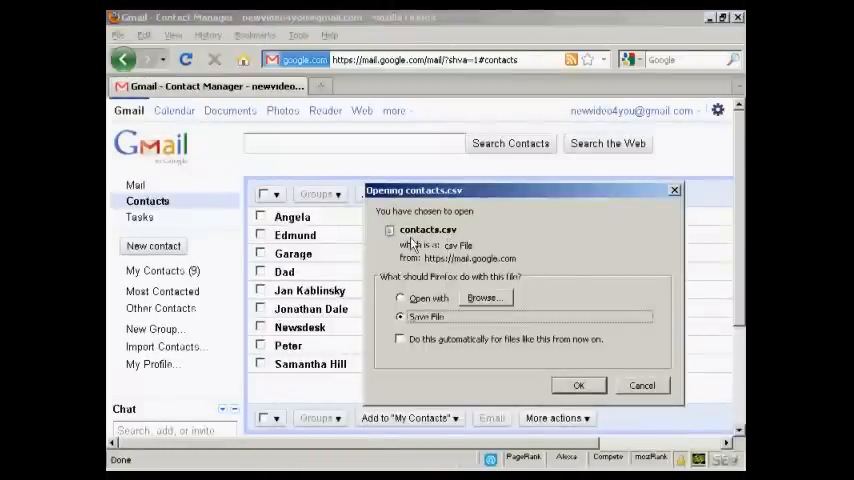
{"action": "mouse_move", "coordinate": [604, 352]}
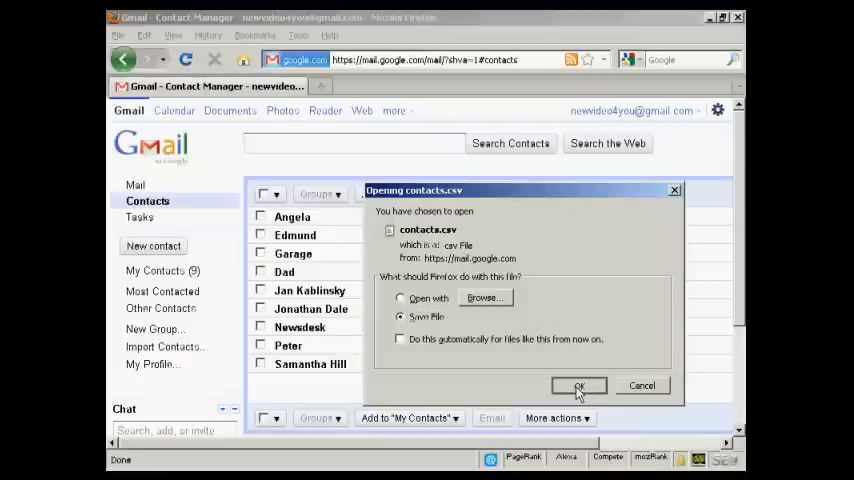
Save the contacts.csv download to the computer from Firefox's dialog.
{"action": "left_click", "coordinate": [578, 386]}
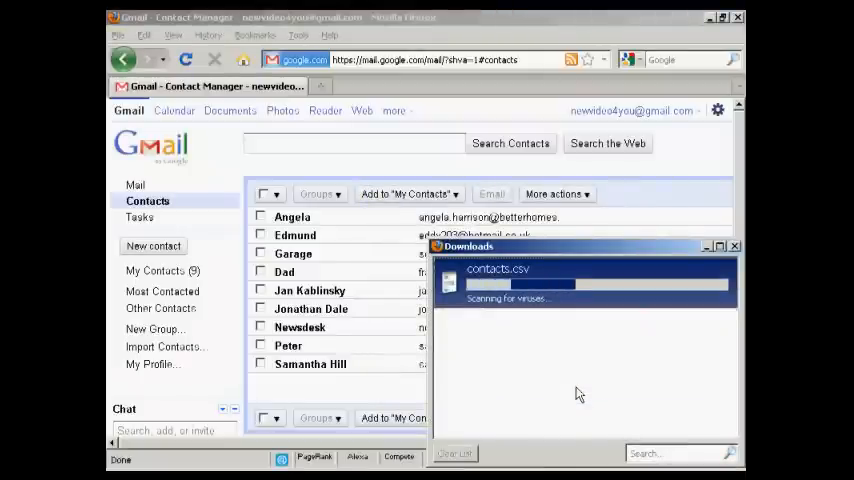